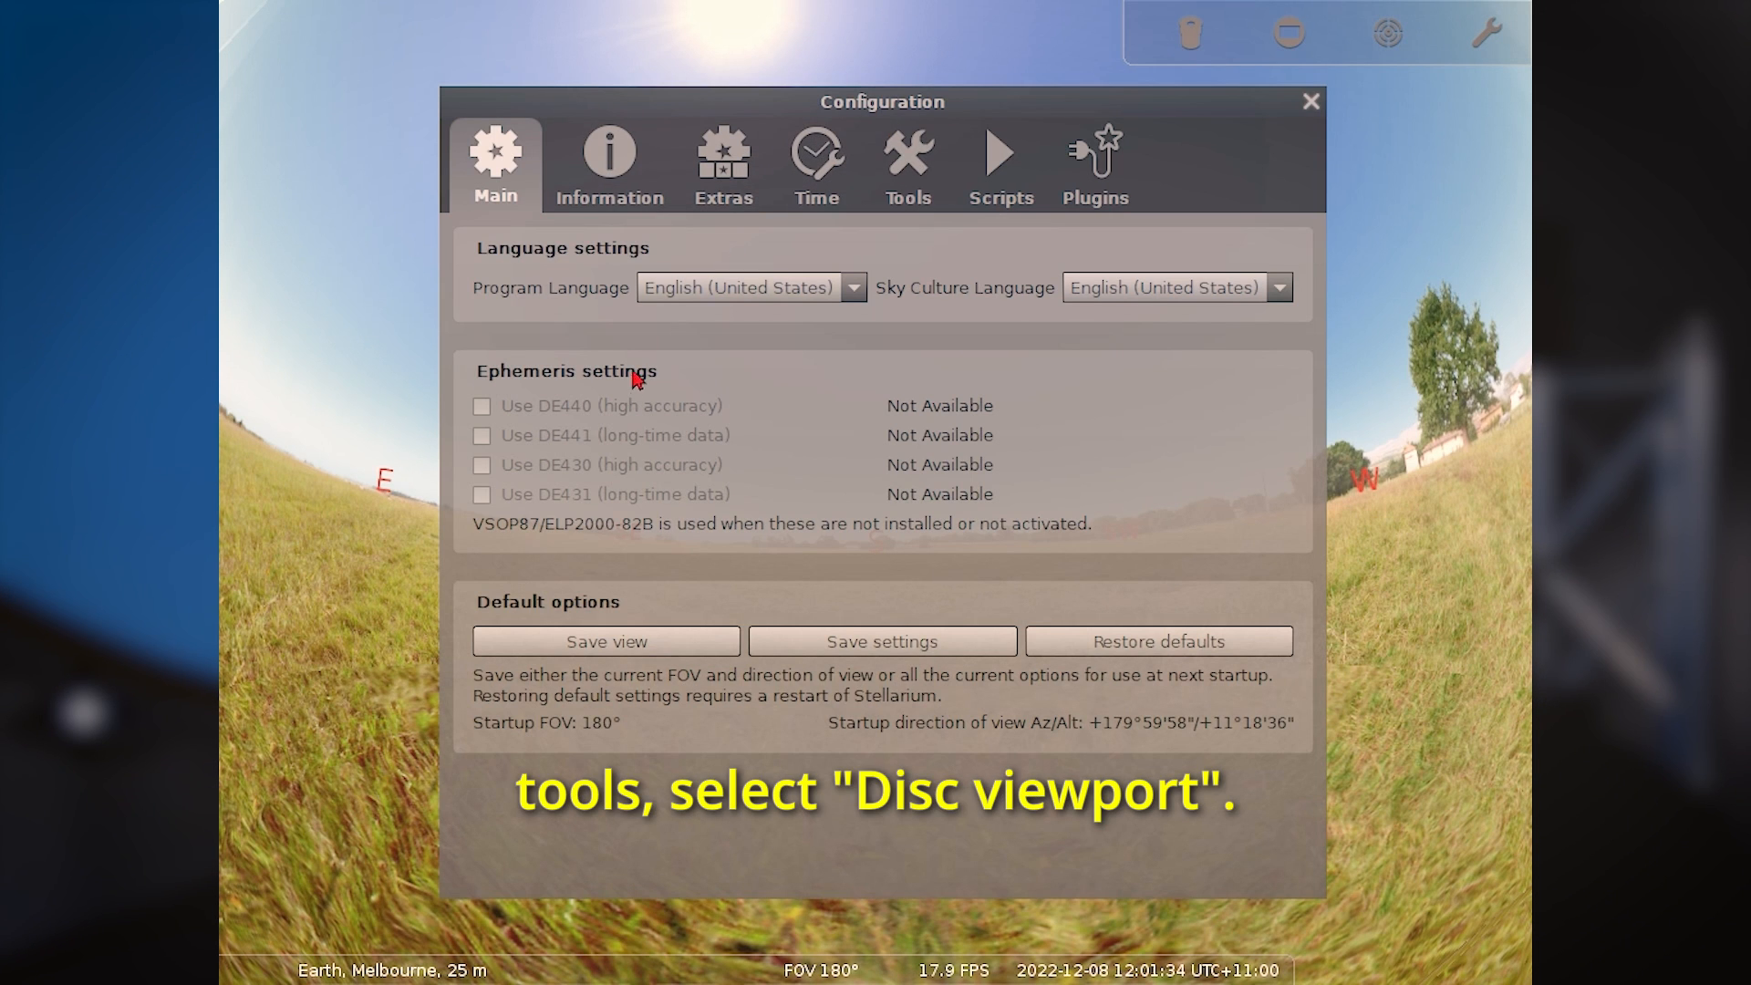
Step: Enable the Disc viewport option under the Tools settings so the sky renders as a circle
{"action": "left_click", "coordinate": [906, 163]}
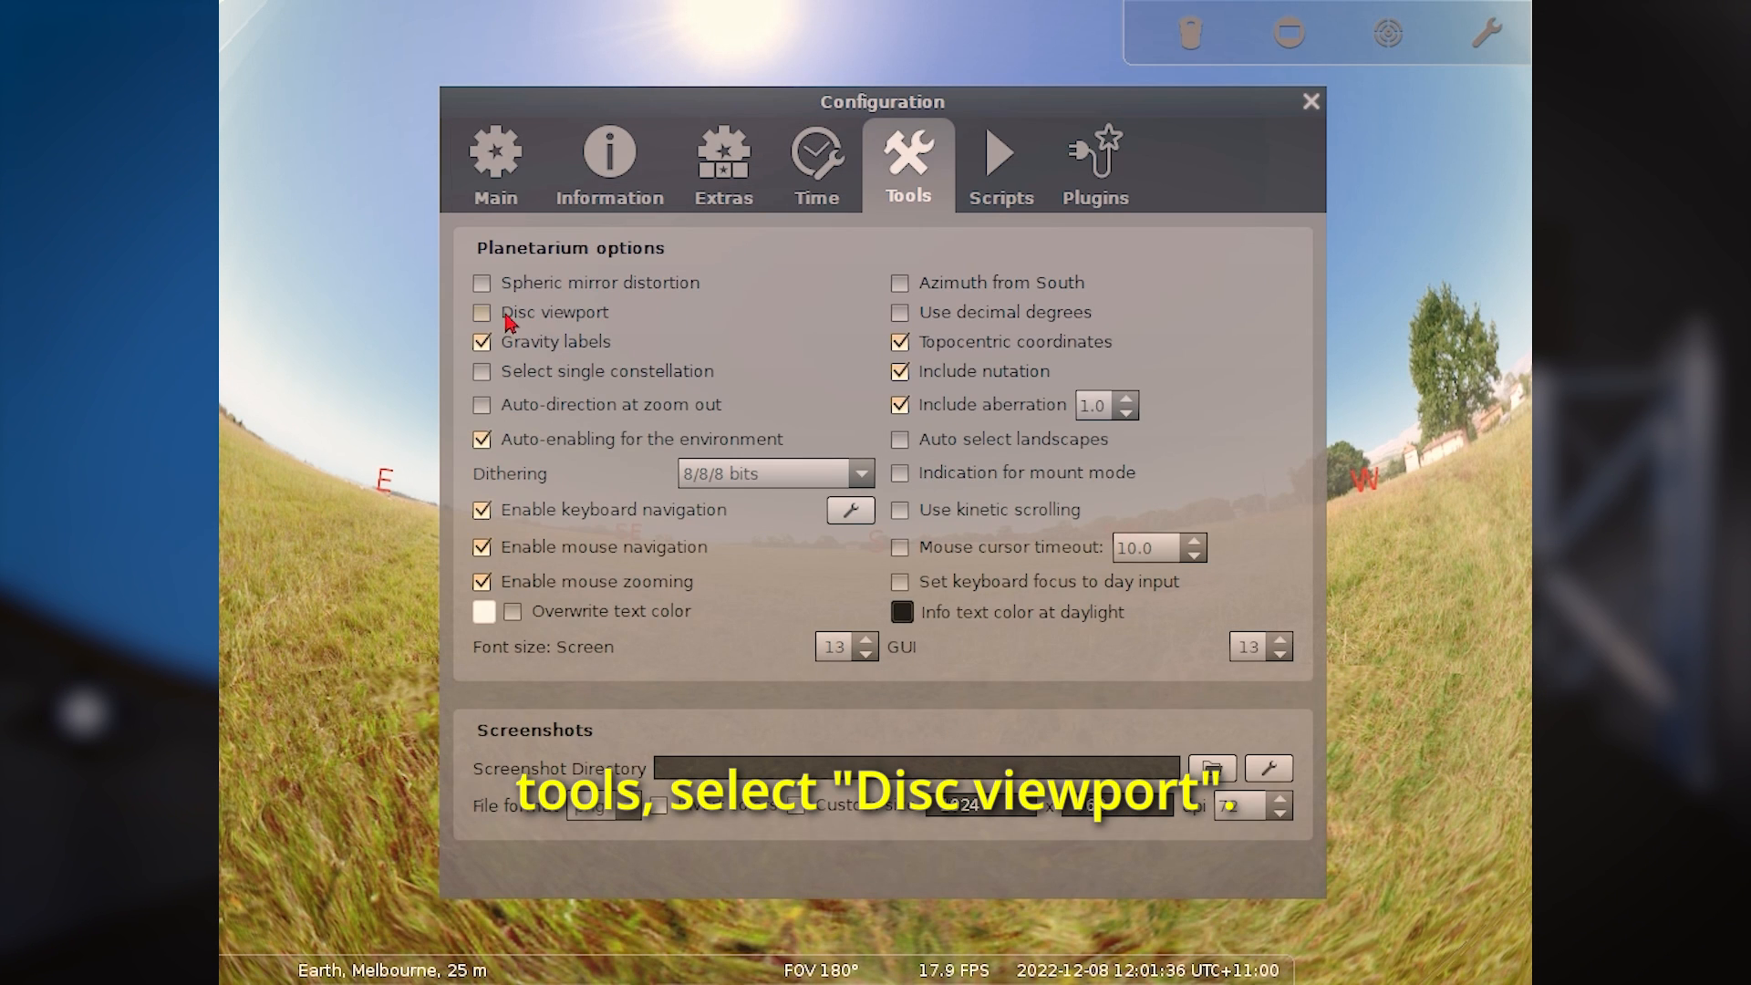
{"action": "left_click", "coordinate": [481, 313]}
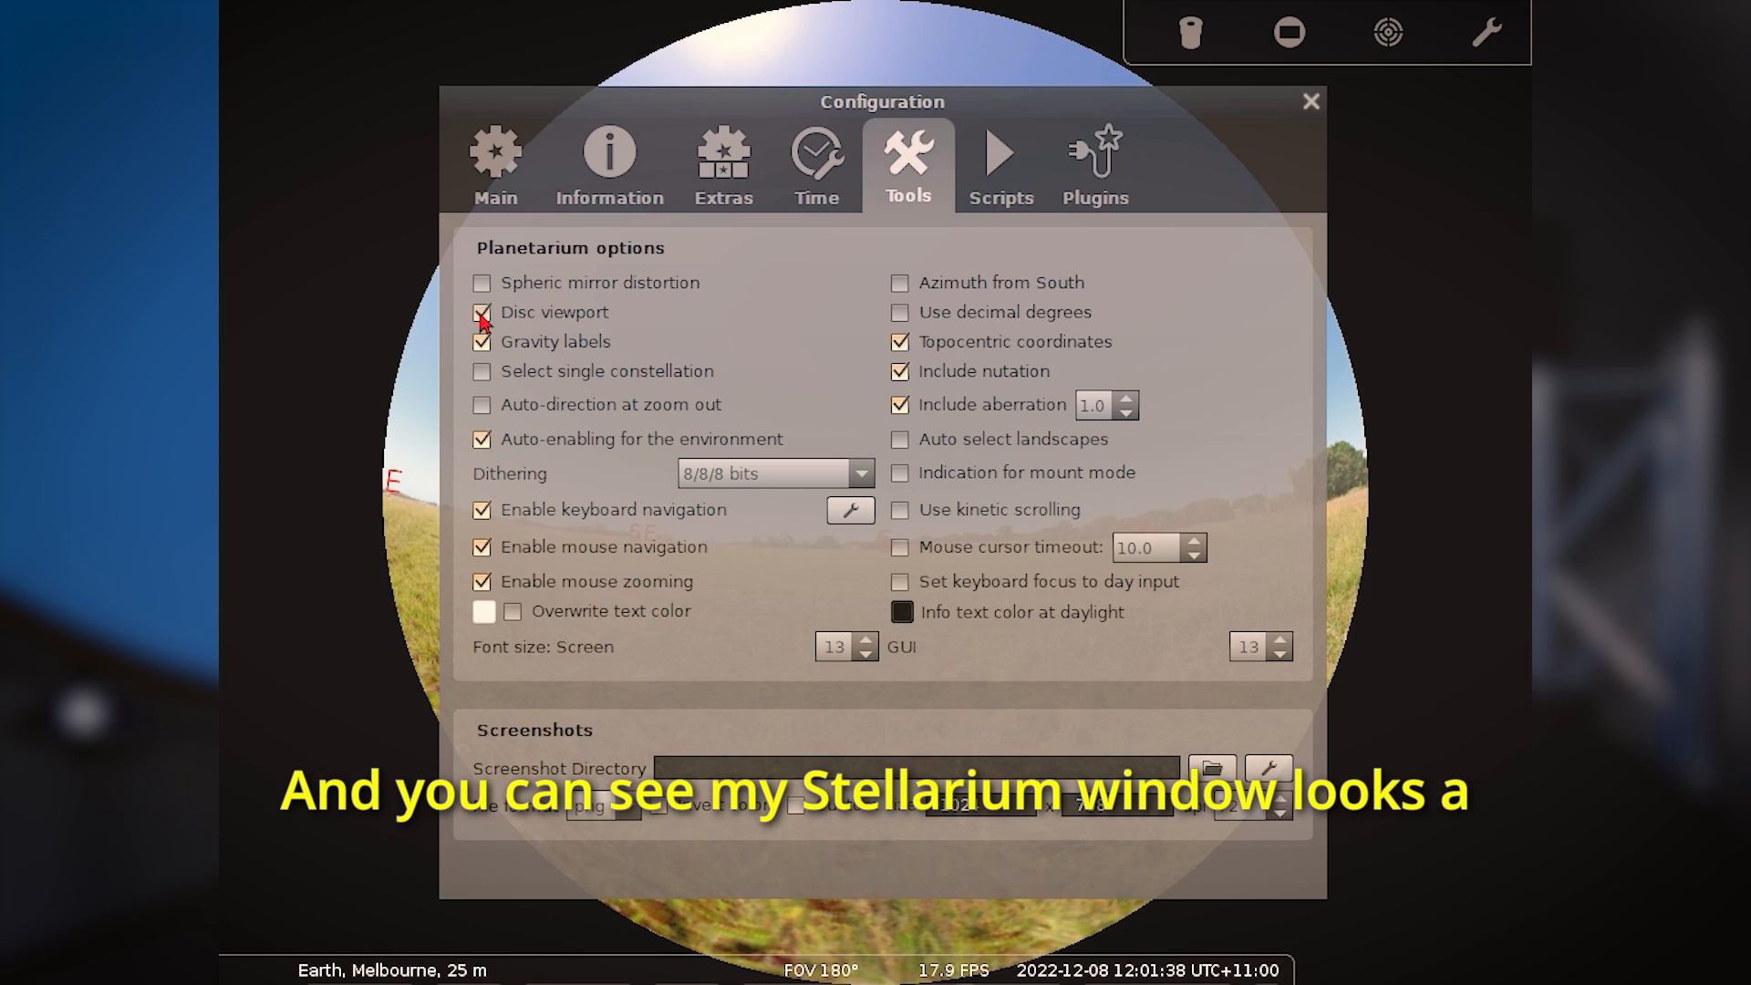